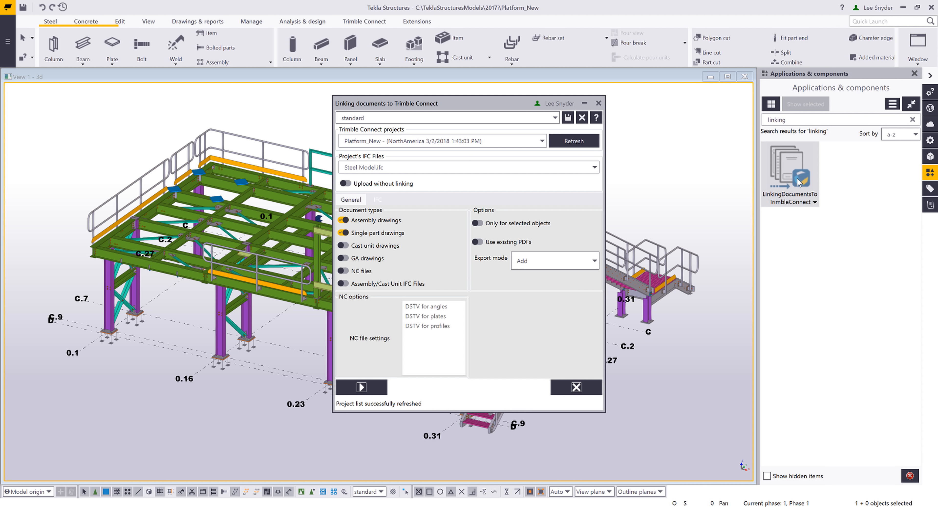
pyautogui.moveTo(485, 147)
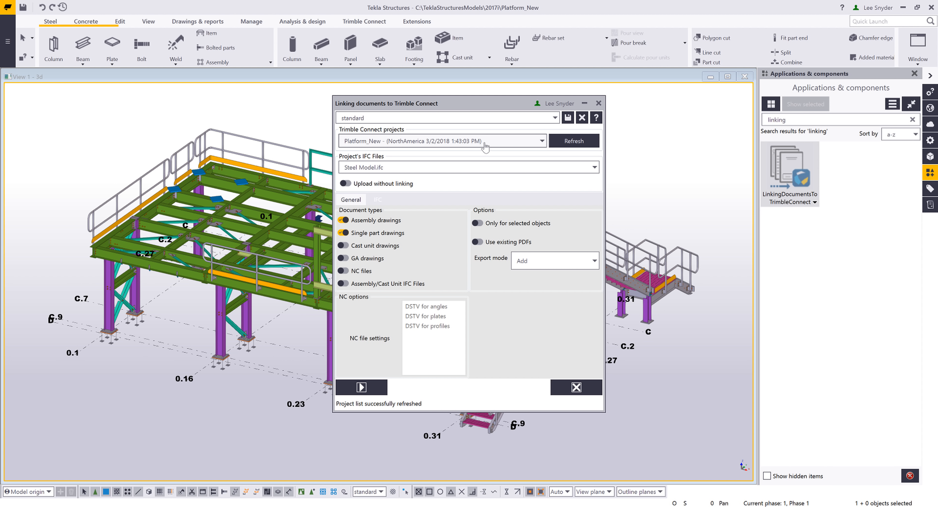
pyautogui.moveTo(487, 157)
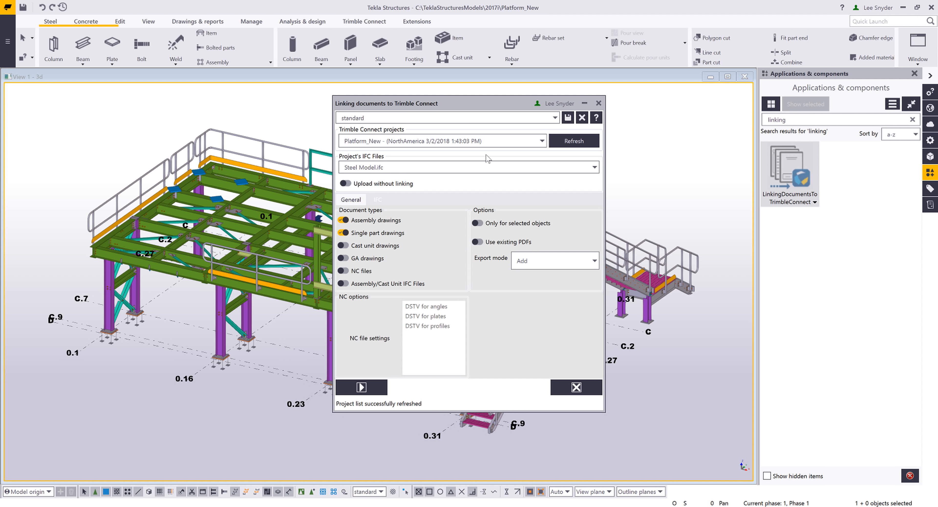
pyautogui.moveTo(457, 173)
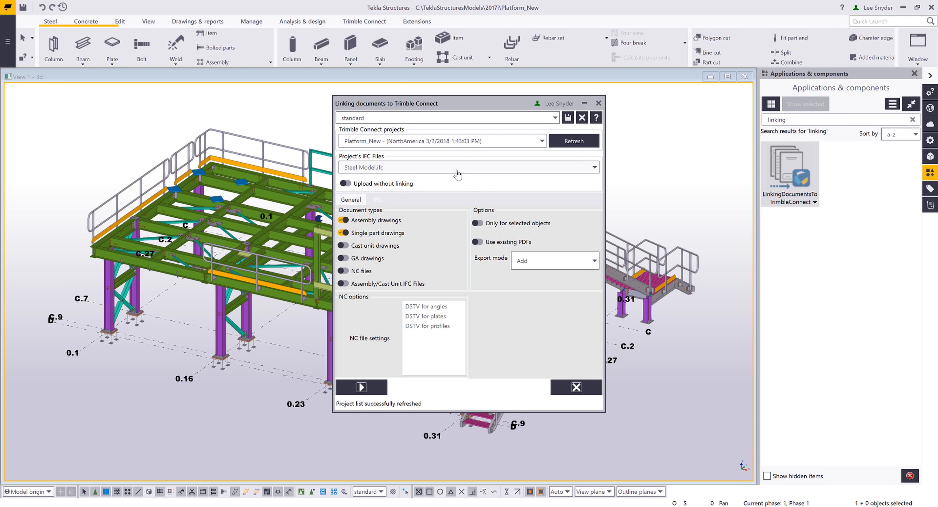
pyautogui.moveTo(356, 189)
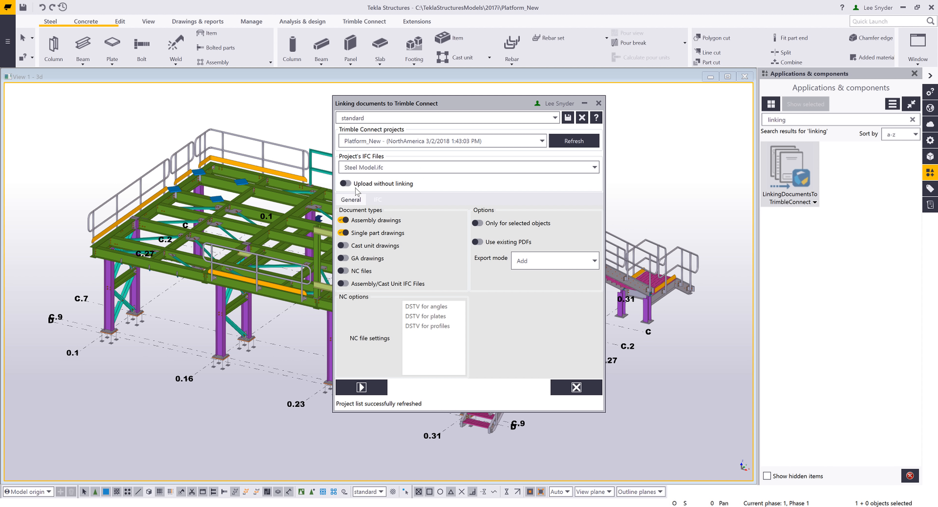
pyautogui.moveTo(378, 192)
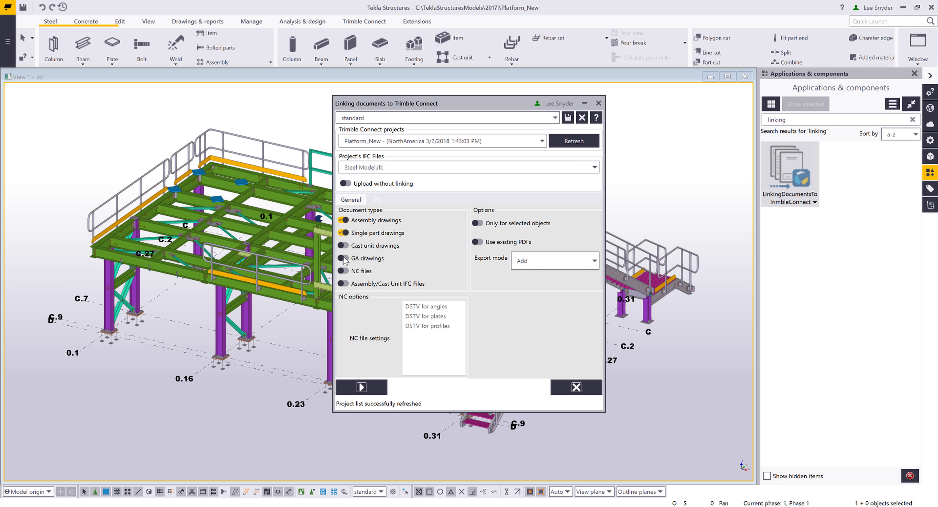
# Step: Include GA drawings and NC files in the Trimble Connect upload
pyautogui.click(344, 258)
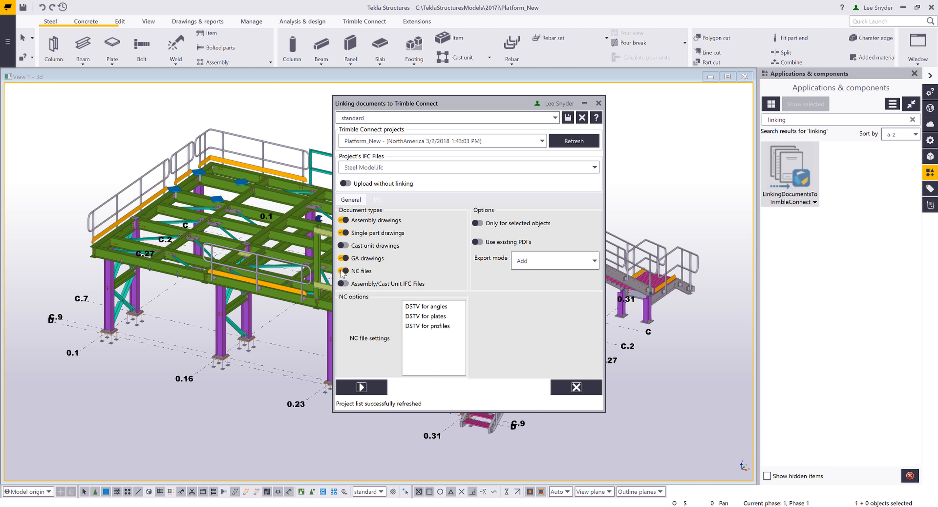
pyautogui.click(432, 326)
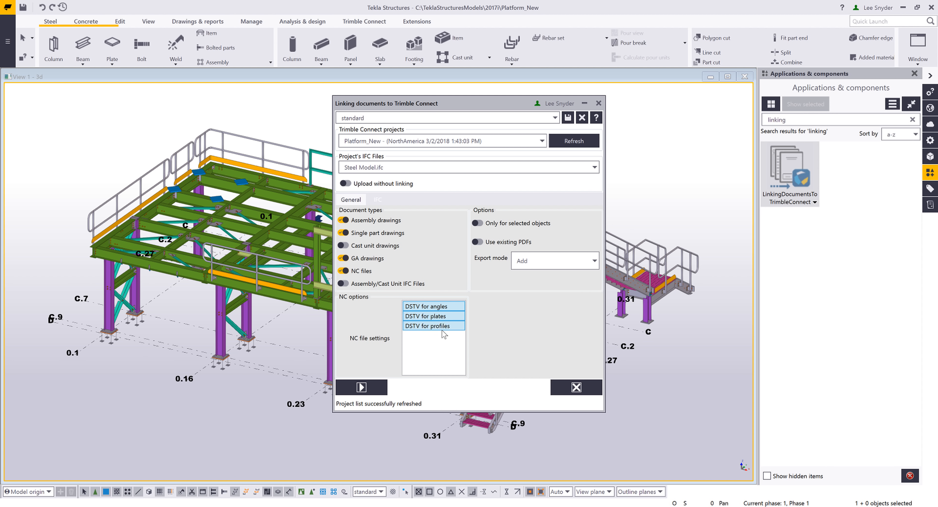
pyautogui.moveTo(495, 226)
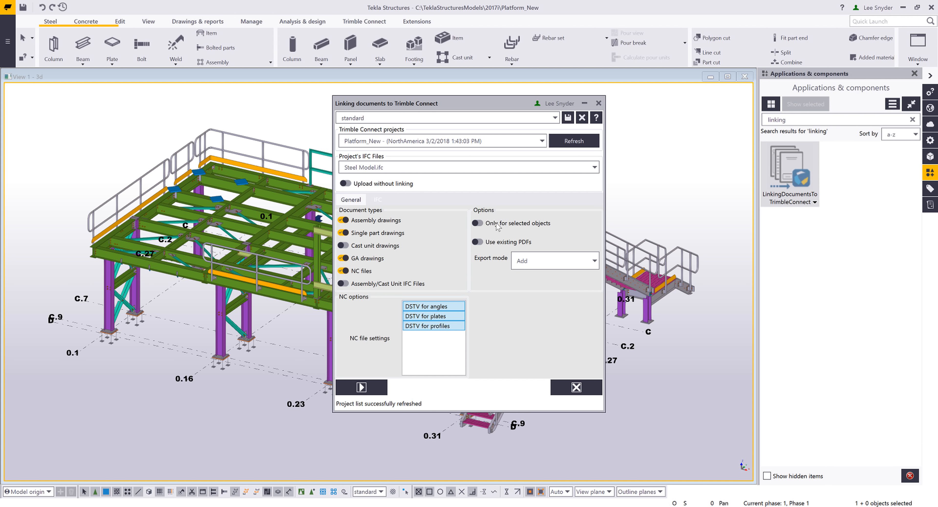
pyautogui.moveTo(533, 226)
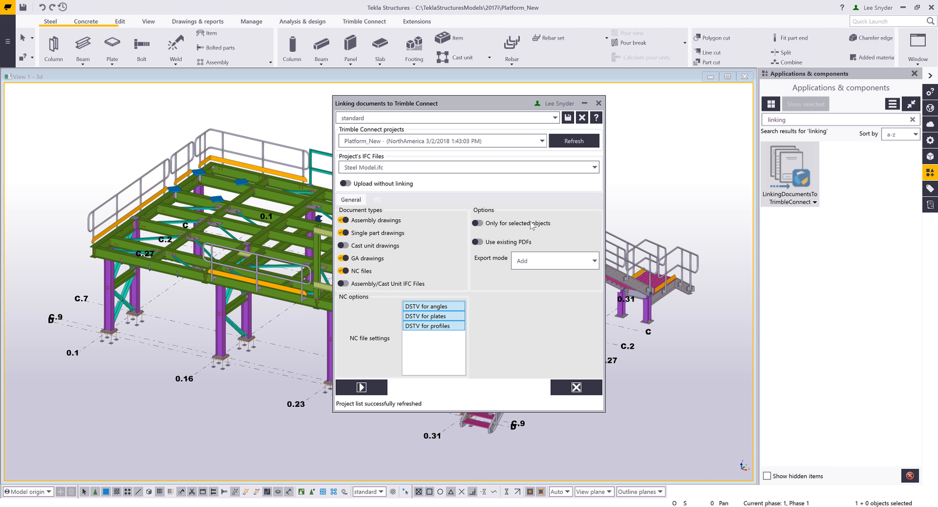
pyautogui.moveTo(488, 249)
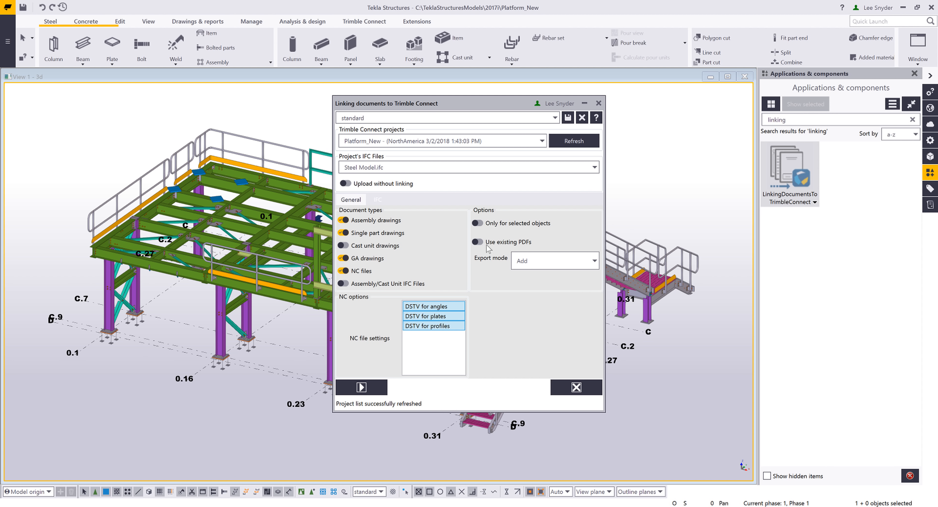
pyautogui.moveTo(518, 249)
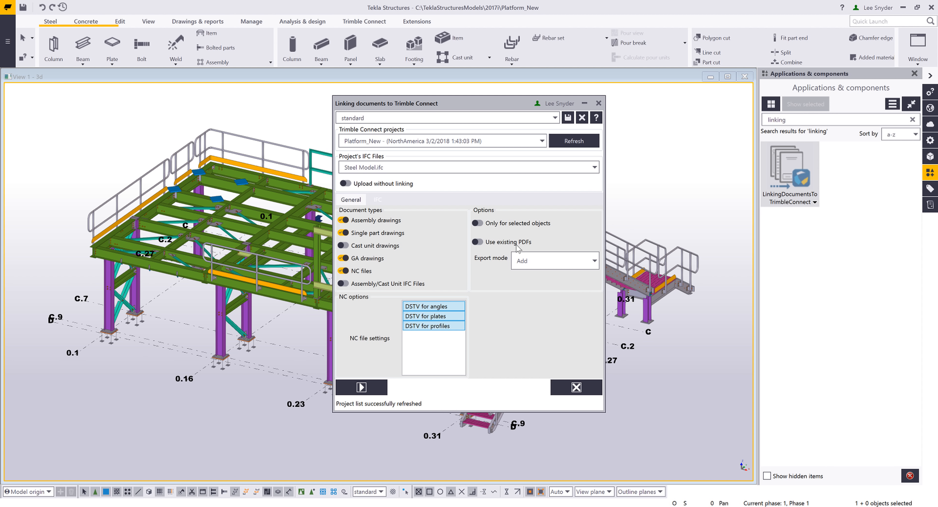
# Step: List the export mode choices Add and Reset, leaving Add selected
pyautogui.click(593, 260)
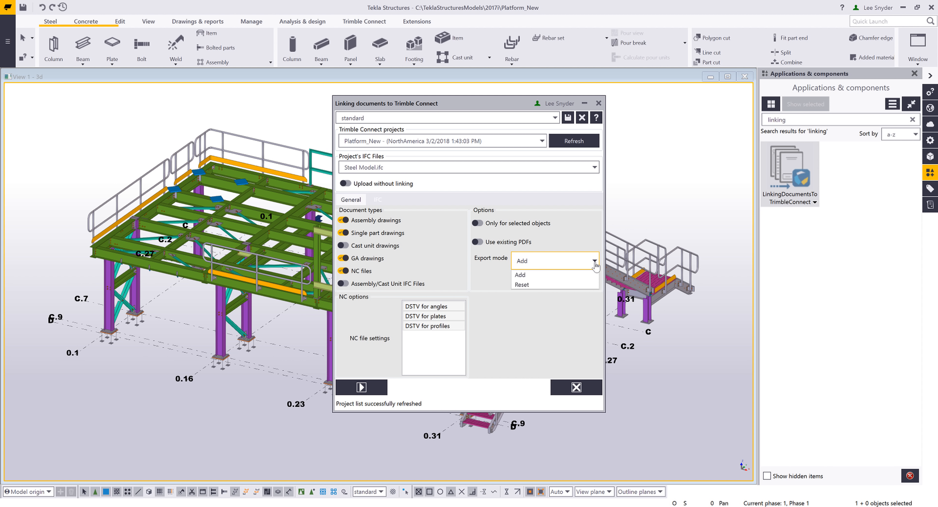
pyautogui.moveTo(555, 276)
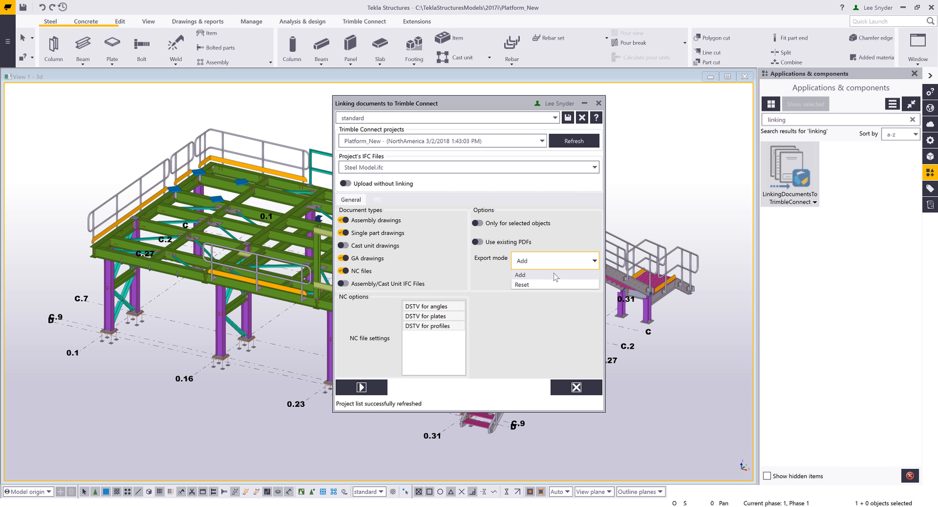
pyautogui.moveTo(556, 286)
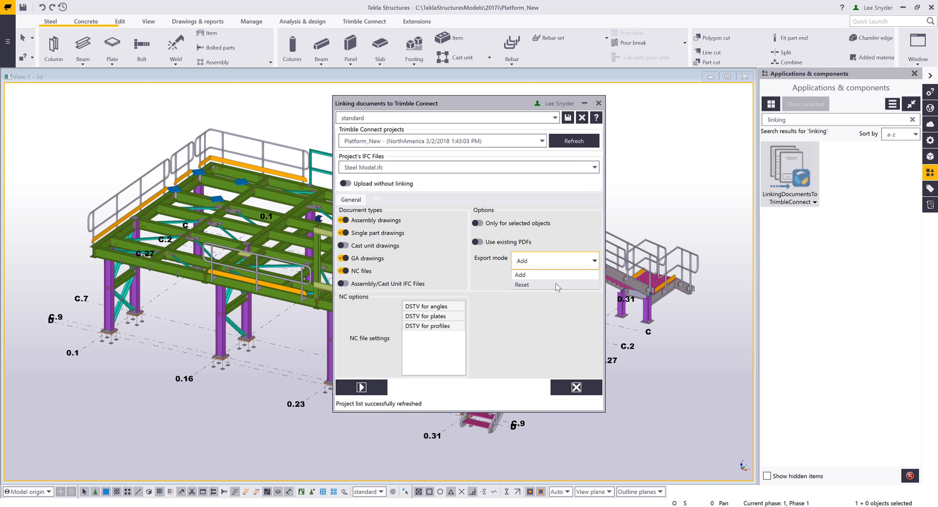
pyautogui.moveTo(557, 285)
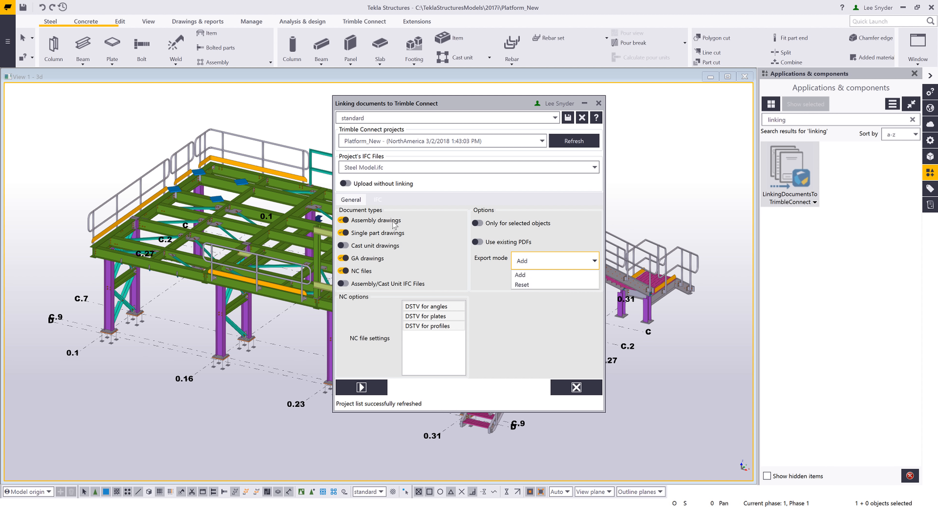
pyautogui.moveTo(396, 235)
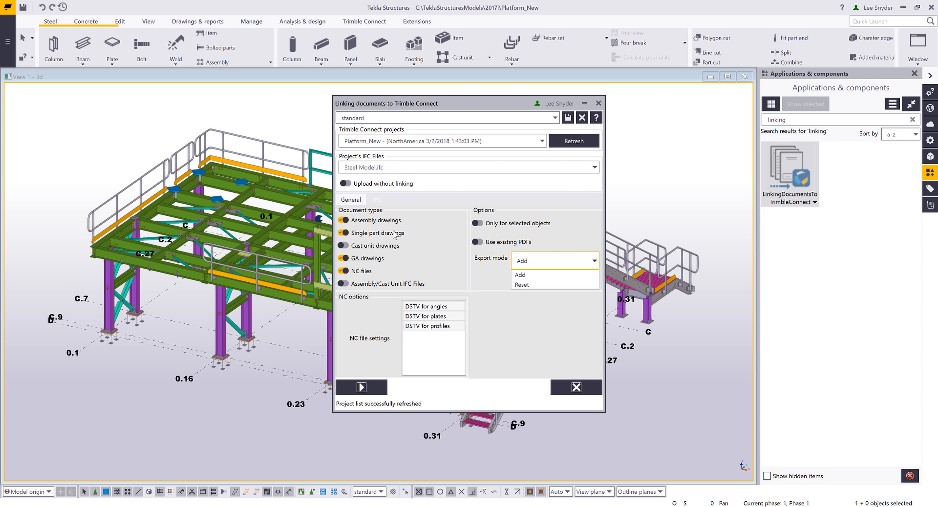
pyautogui.moveTo(365, 389)
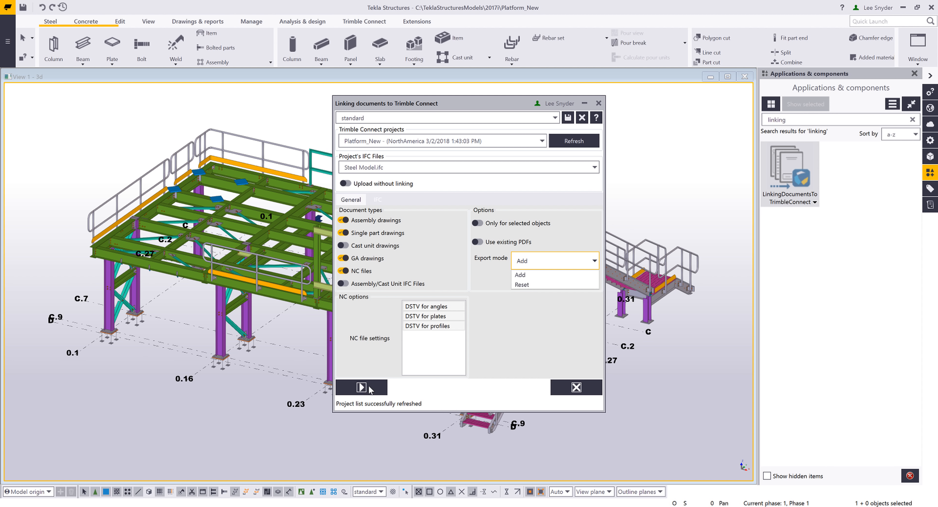
pyautogui.moveTo(371, 369)
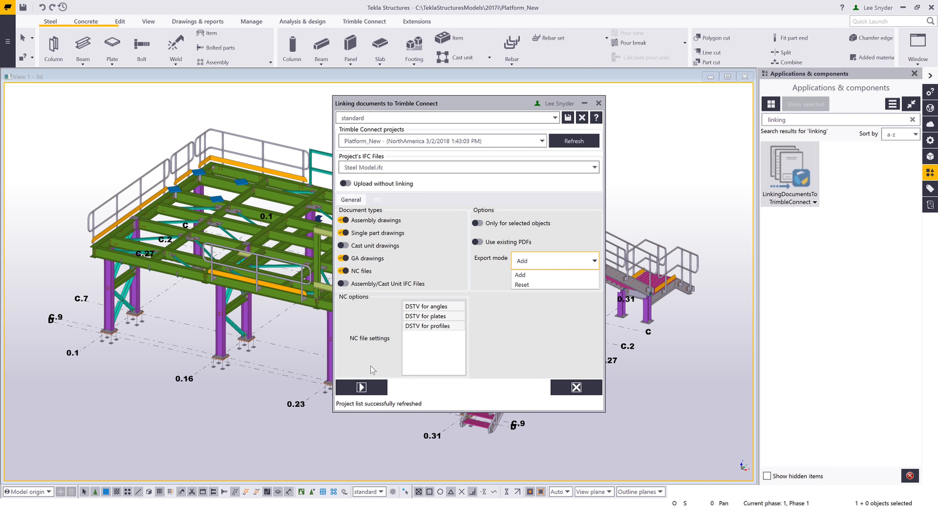
pyautogui.moveTo(369, 359)
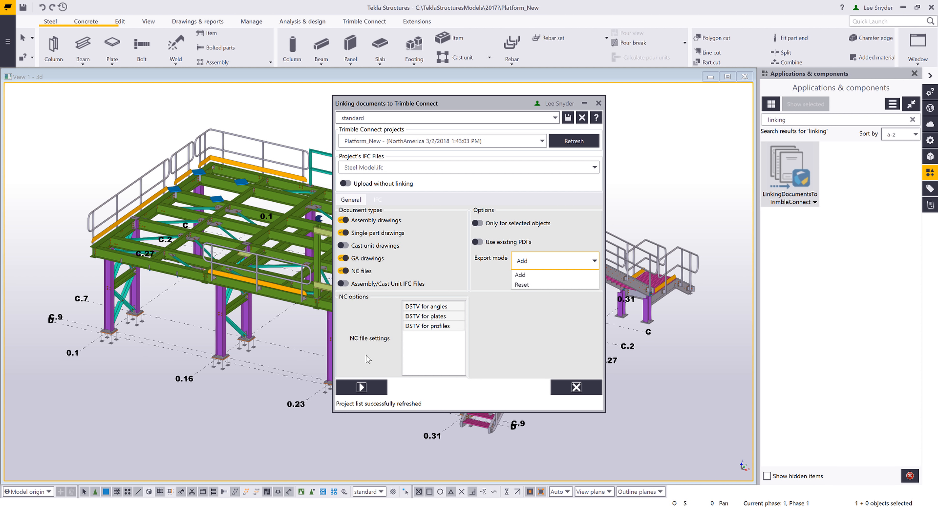
# Step: Select Steel Model.ifc in the Data folder and open it in the web 3D viewer
pyautogui.click(521, 275)
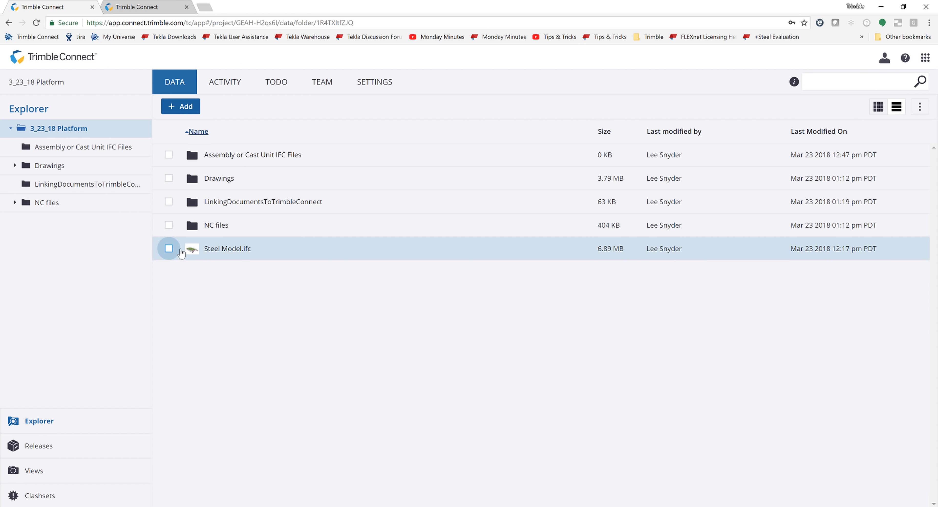
pyautogui.moveTo(253, 154)
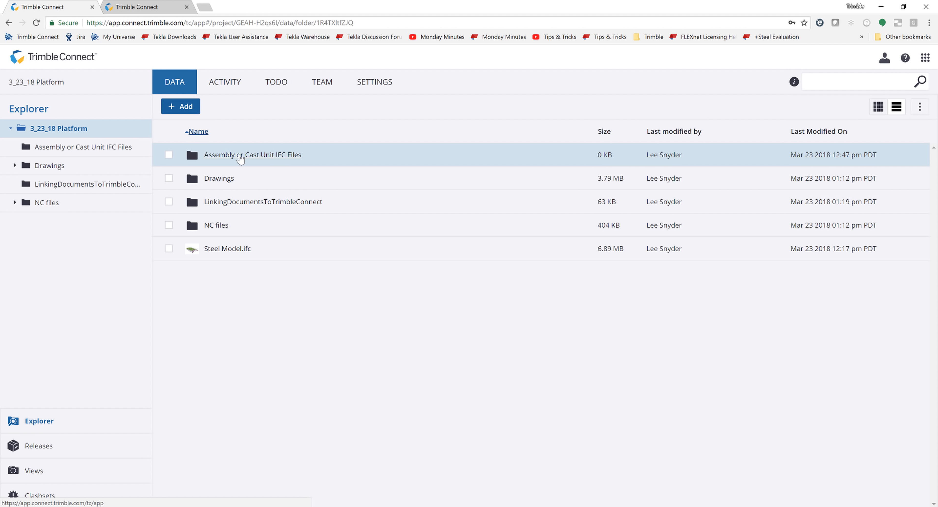
pyautogui.moveTo(243, 166)
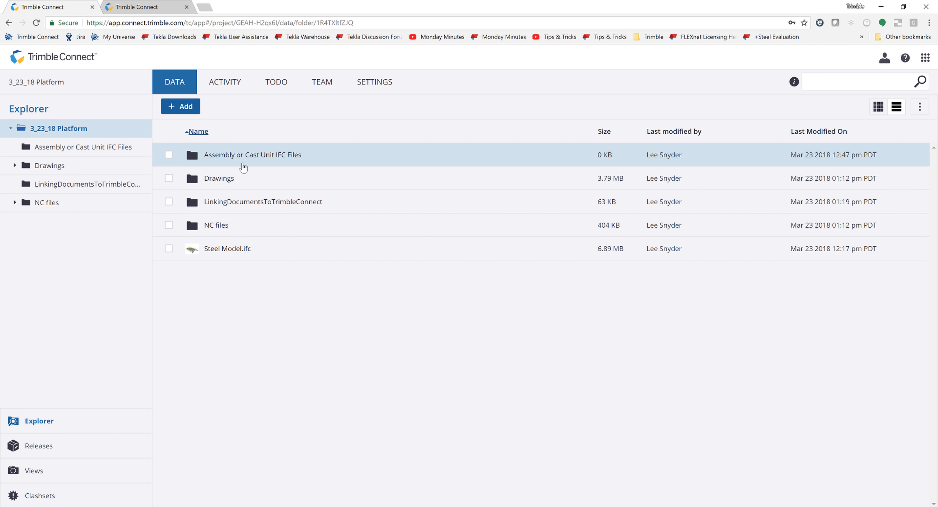
pyautogui.moveTo(174, 178)
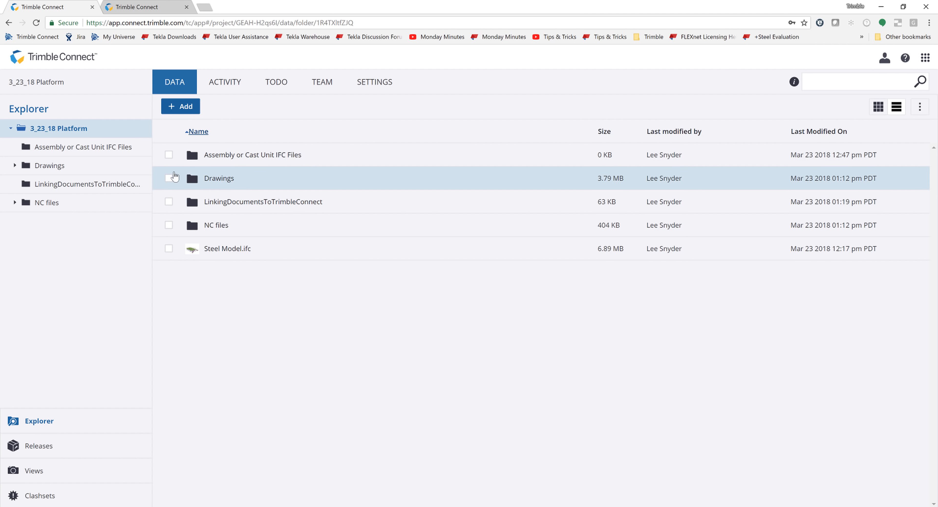
pyautogui.doubleClick(228, 248)
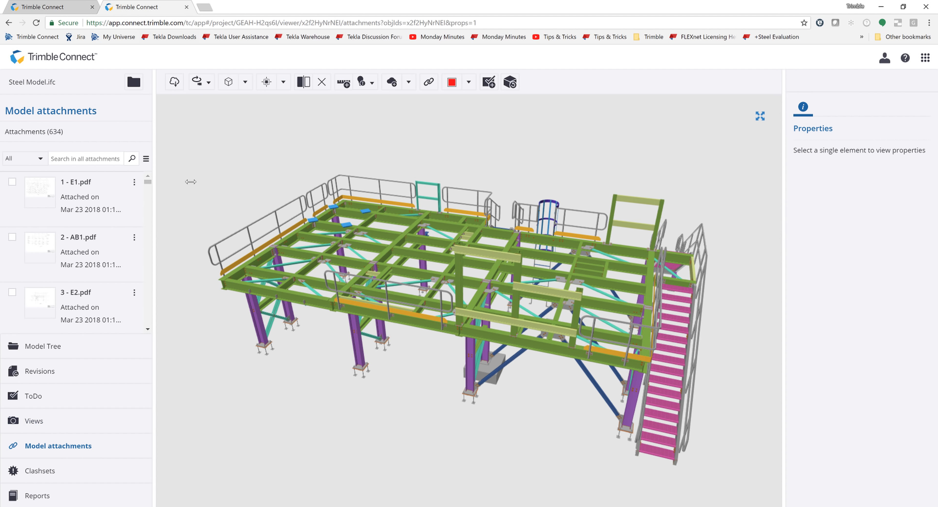
pyautogui.moveTo(56, 455)
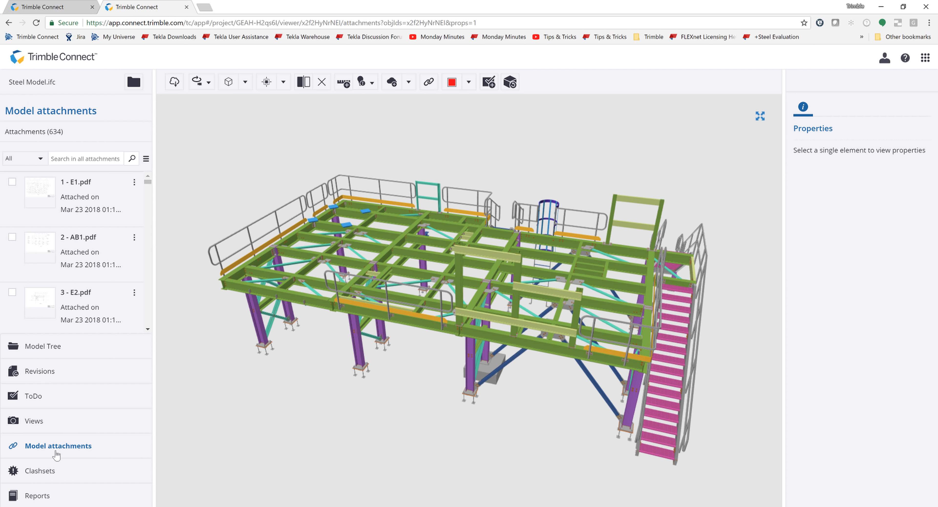
pyautogui.moveTo(21, 144)
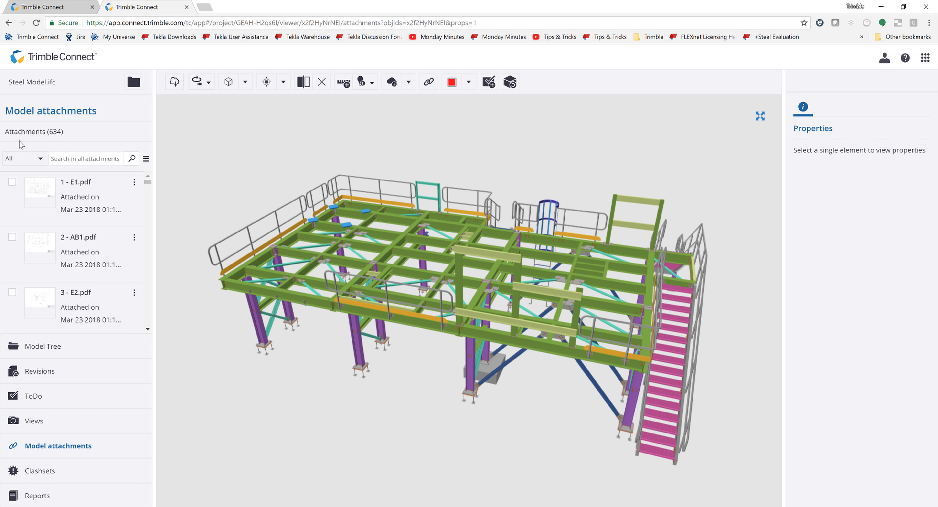
pyautogui.moveTo(74, 132)
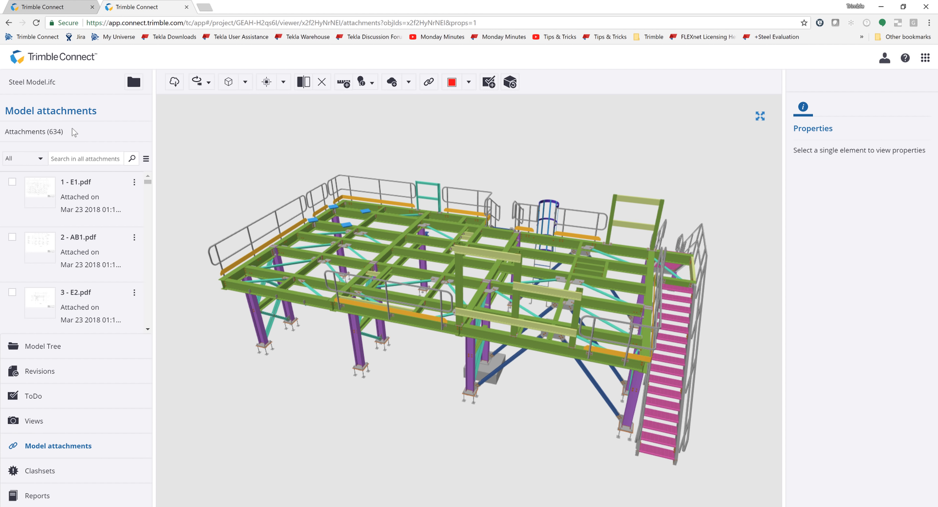
pyautogui.click(11, 296)
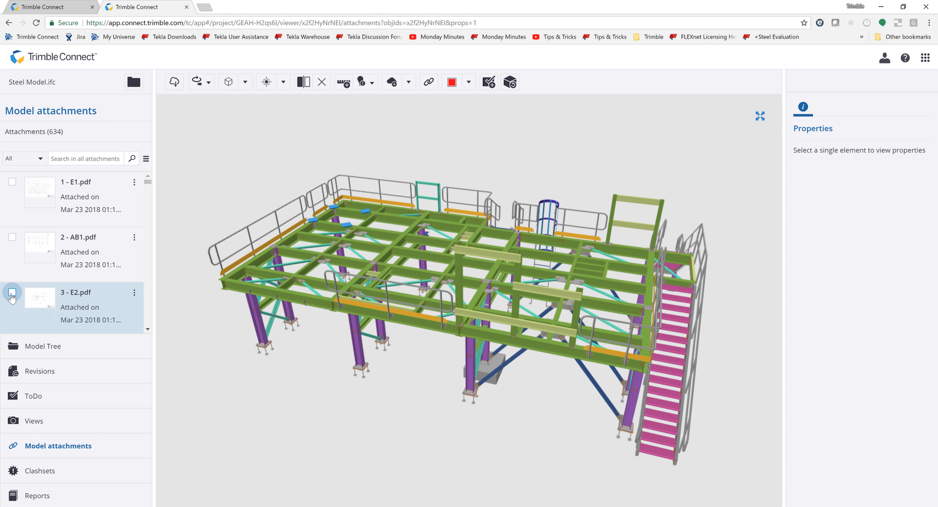
pyautogui.click(11, 296)
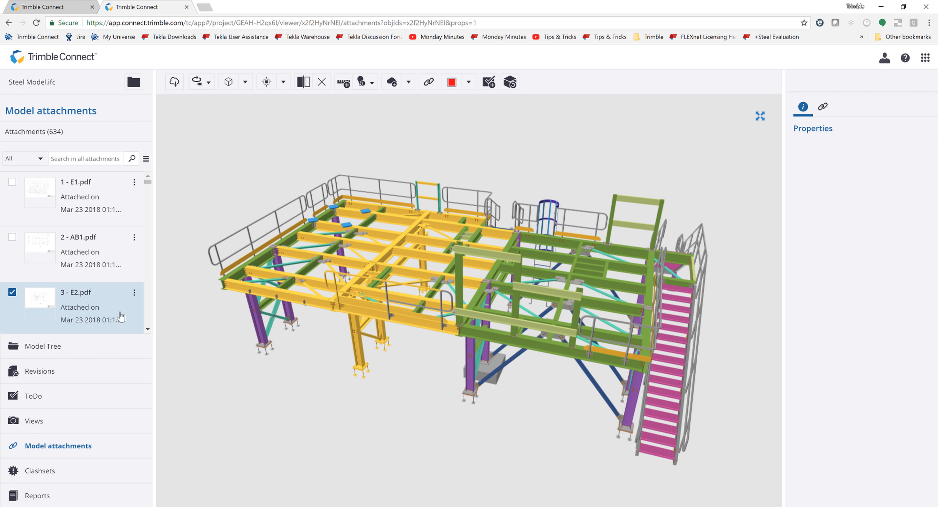
pyautogui.moveTo(394, 322)
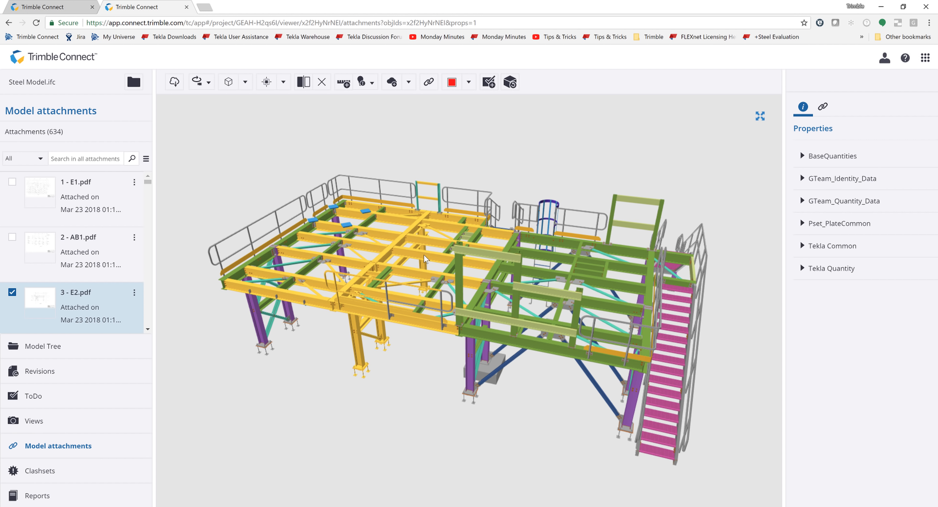
pyautogui.moveTo(349, 354)
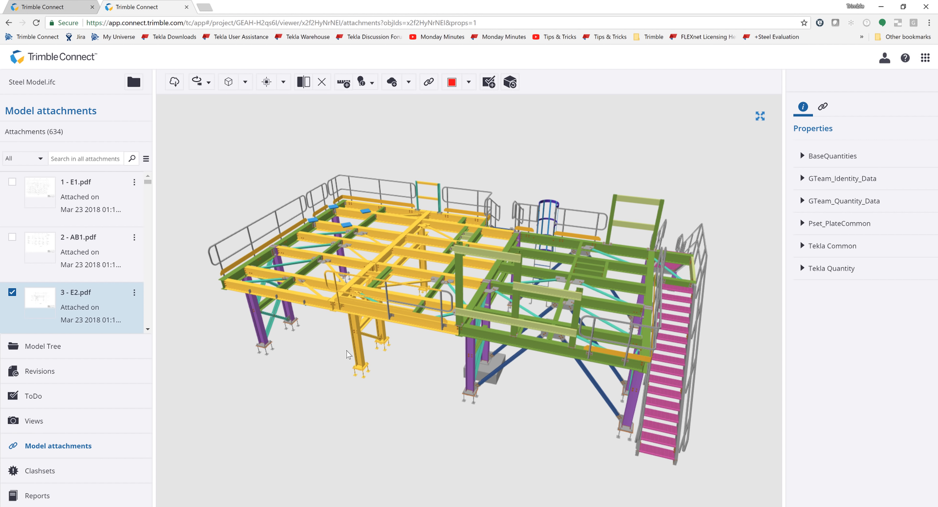
pyautogui.moveTo(396, 334)
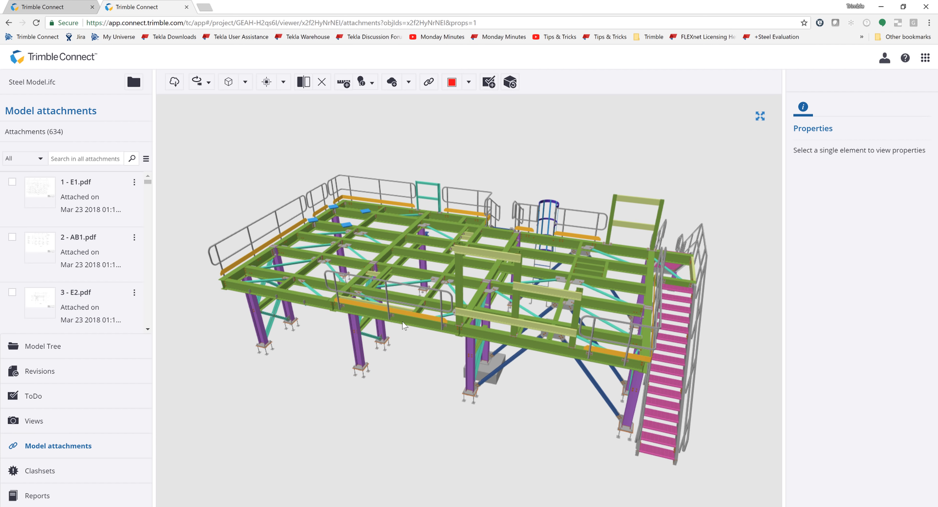
# Step: Select a front beam to display its property groups in the Properties panel
pyautogui.click(402, 324)
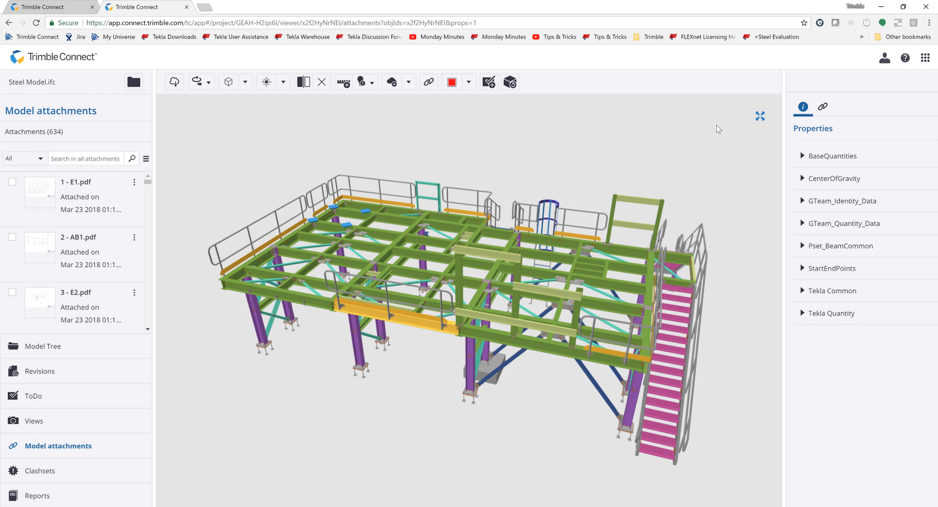
pyautogui.click(823, 107)
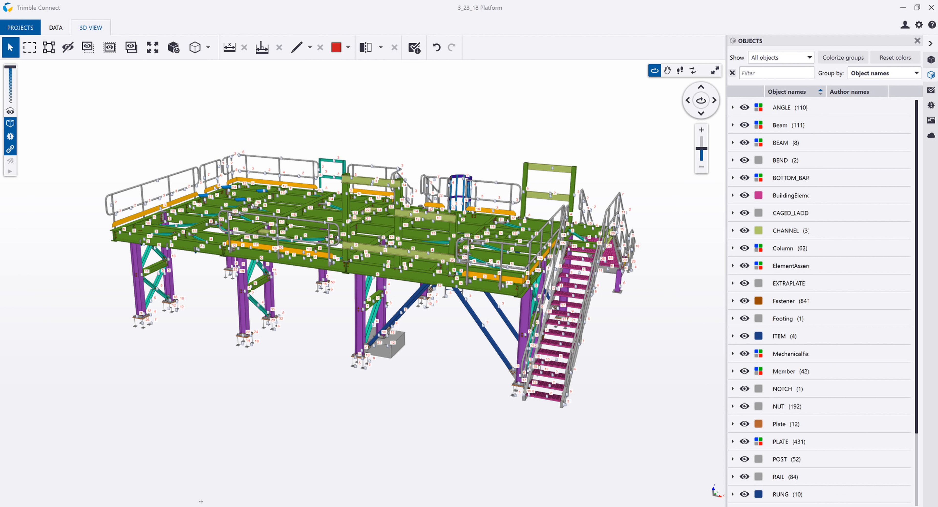
pyautogui.moveTo(194, 324)
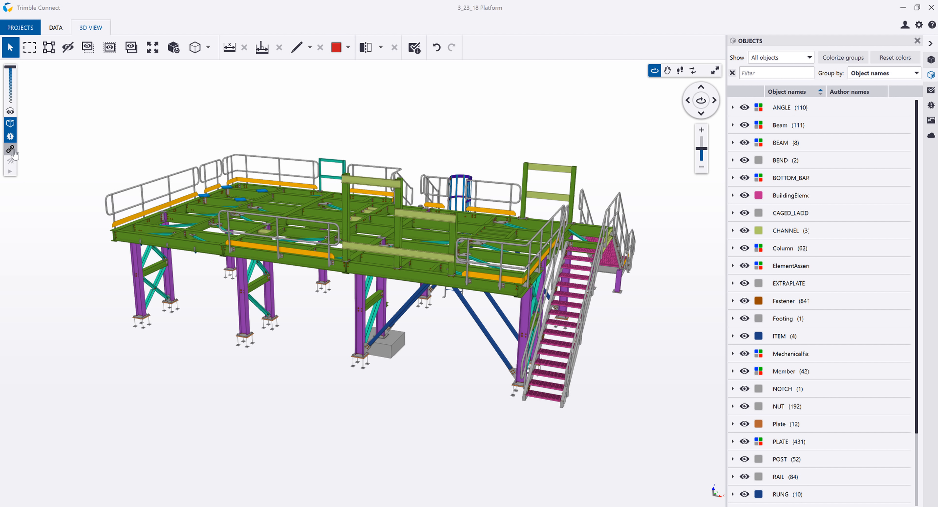
# Step: Show a column's linked documents: drawings AB1, E2 and the C4 NC file
pyautogui.click(783, 248)
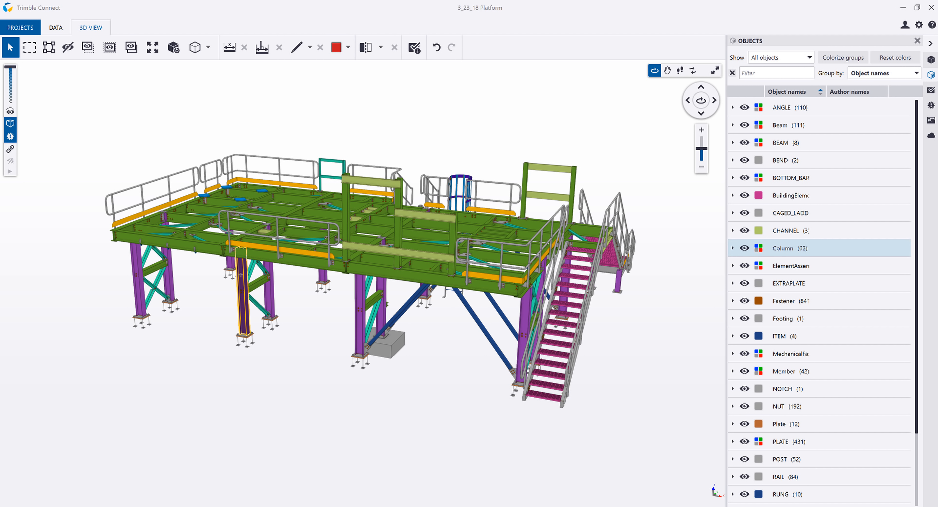
pyautogui.click(238, 278)
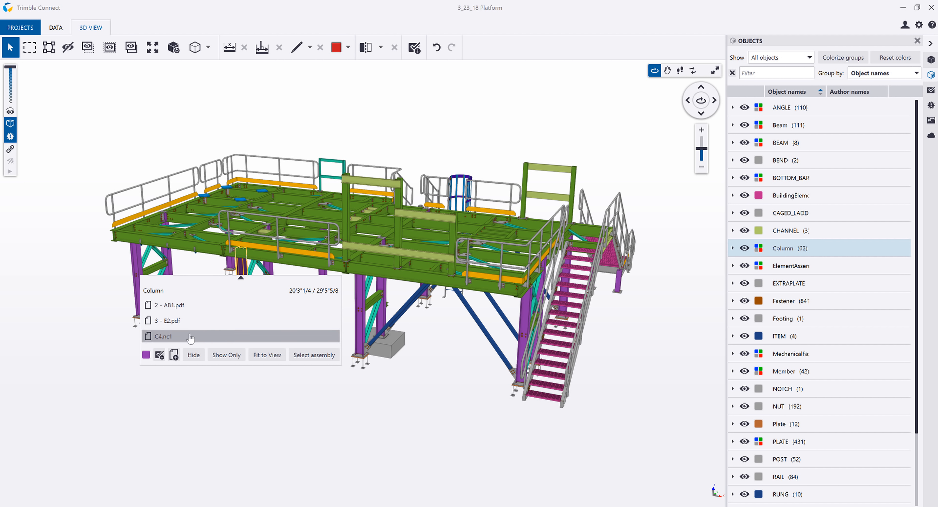
pyautogui.moveTo(206, 339)
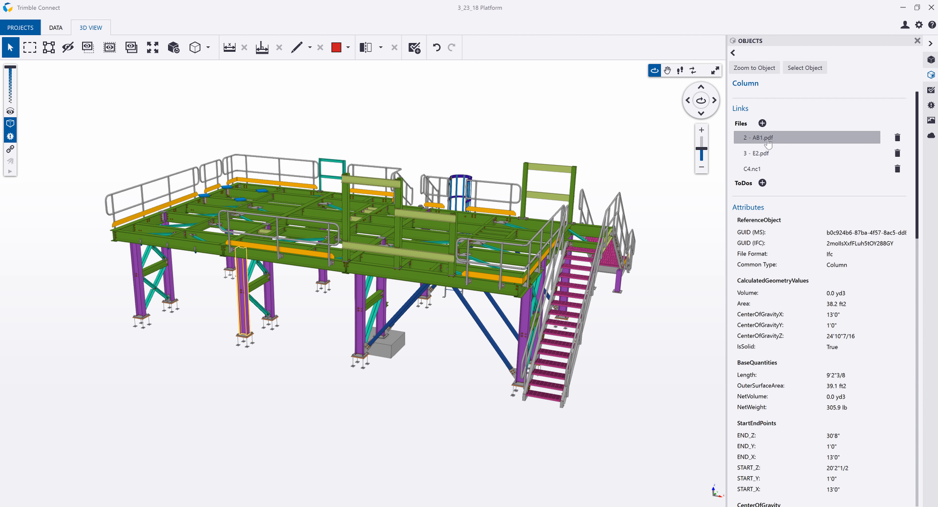
pyautogui.moveTo(49, 46)
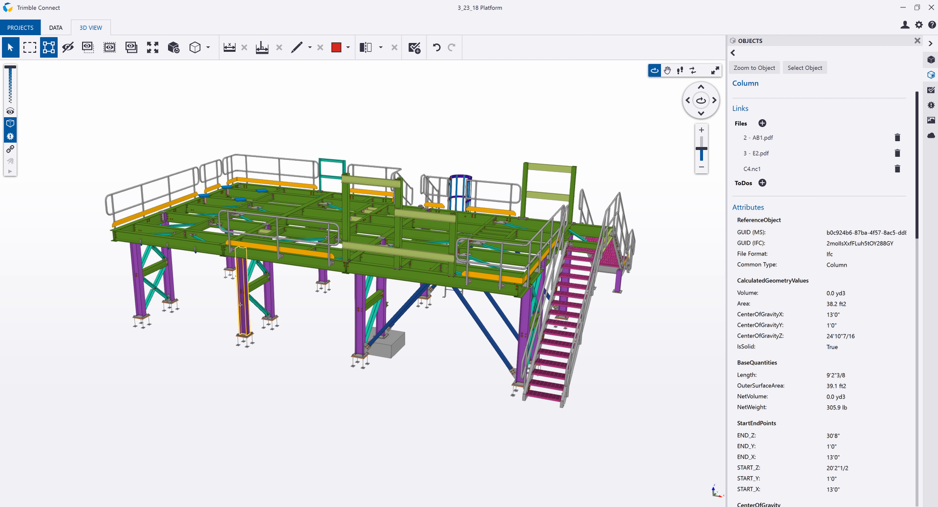
# Step: Show the C4 - COLUMN.pdf drawing linked to the column's assembly
pyautogui.click(240, 305)
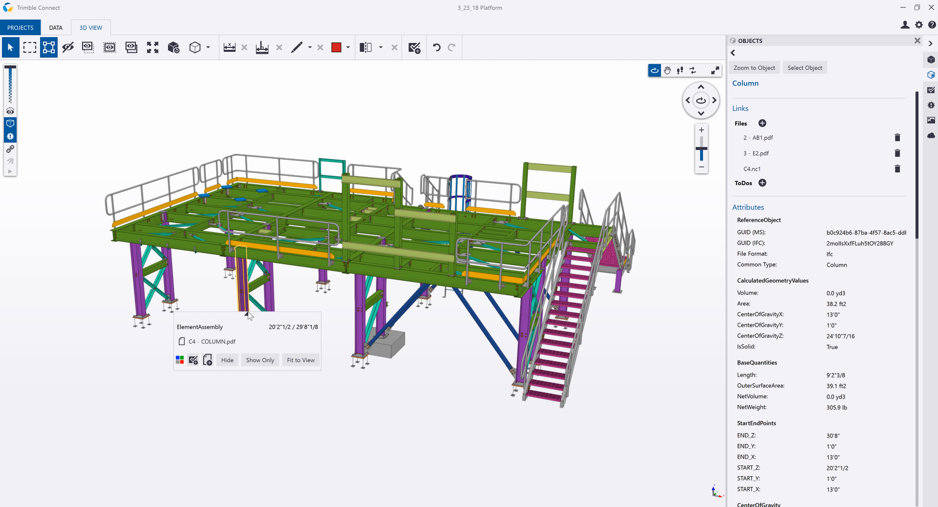